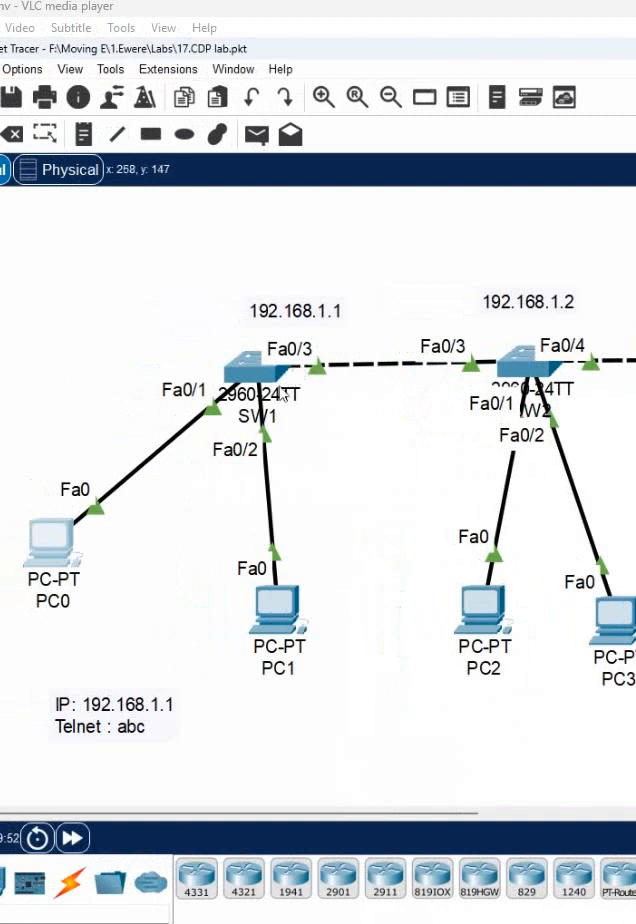
mouse_move(477, 649)
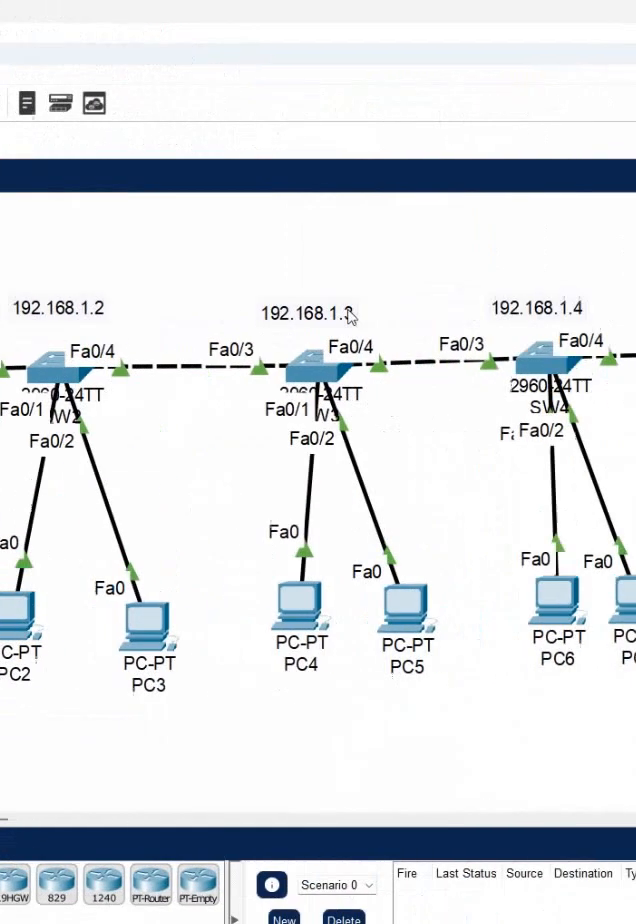
scroll(right, 3)
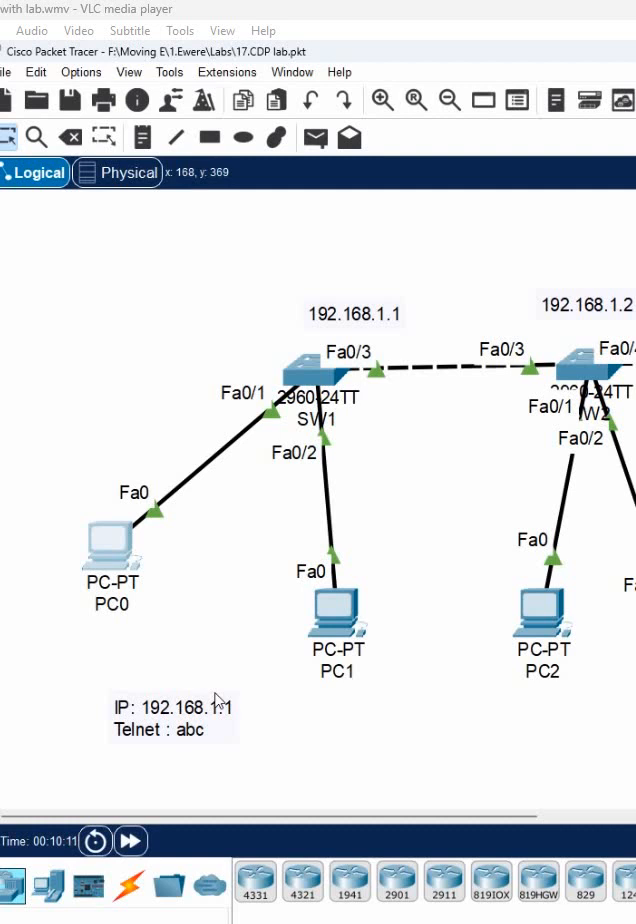
mouse_move(199, 751)
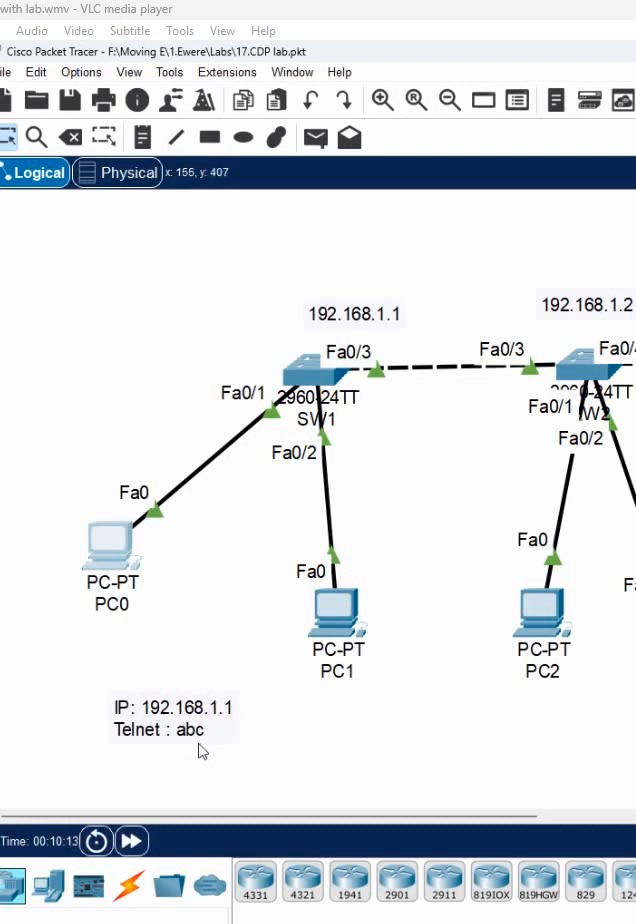
mouse_move(317, 373)
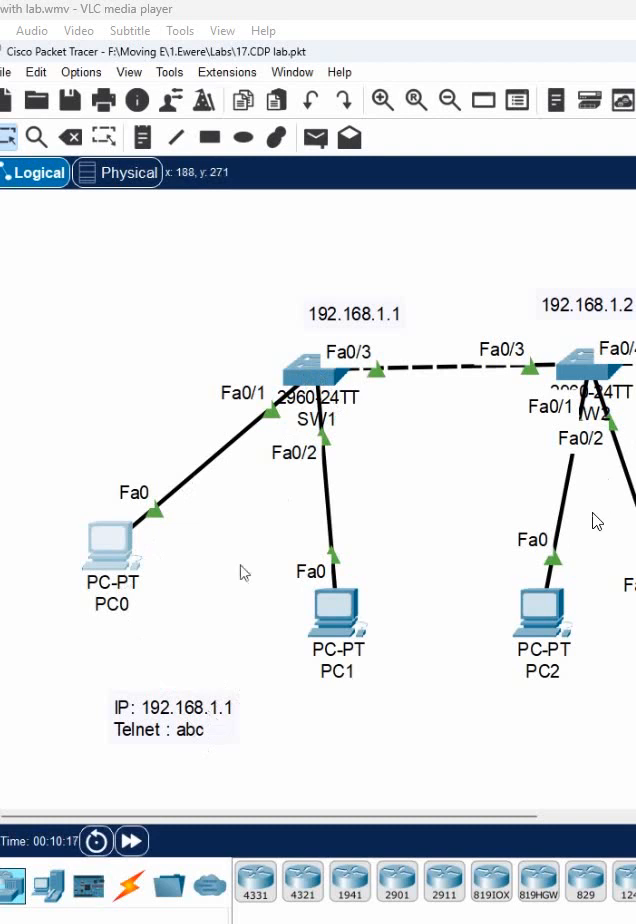
mouse_move(288, 546)
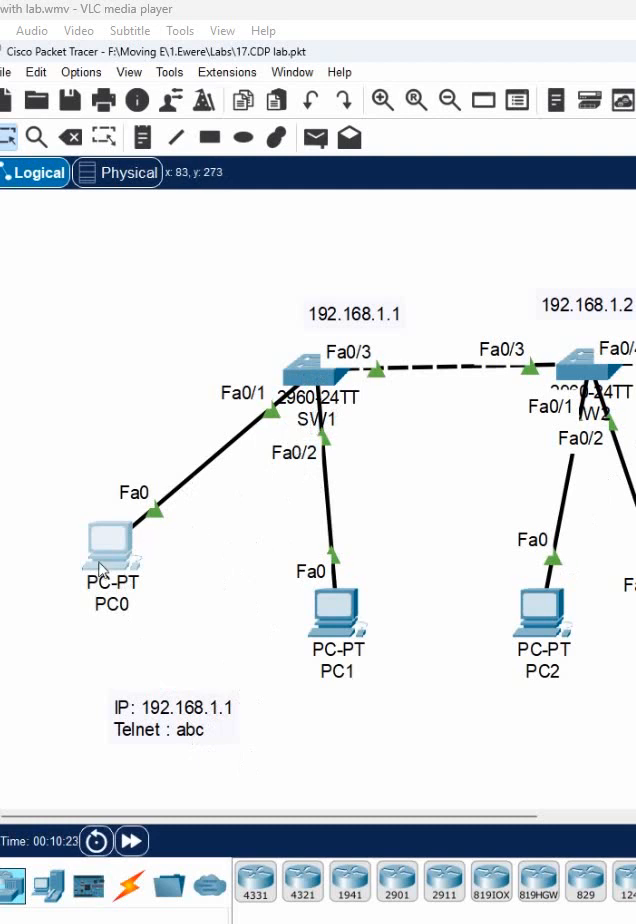
mouse_move(590, 548)
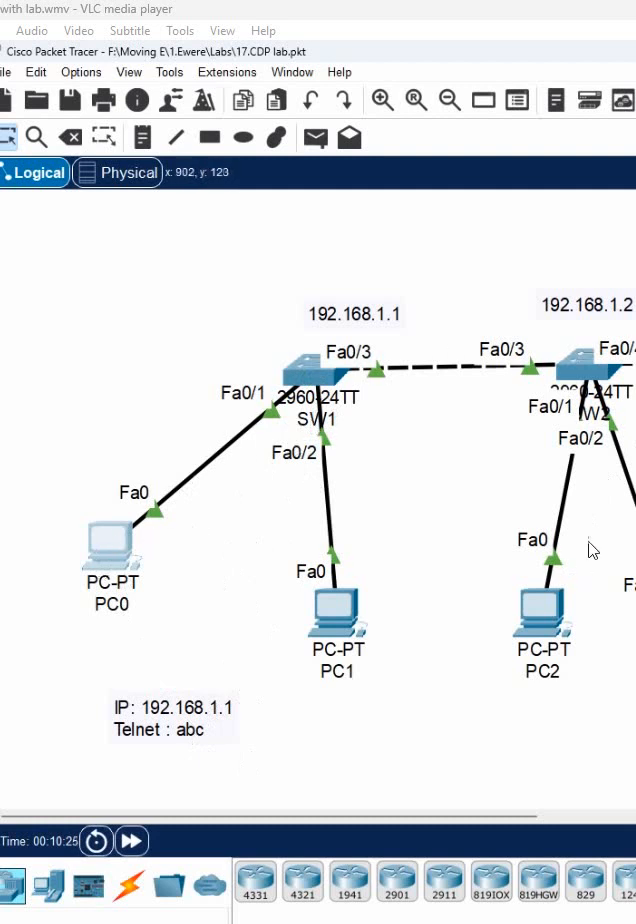